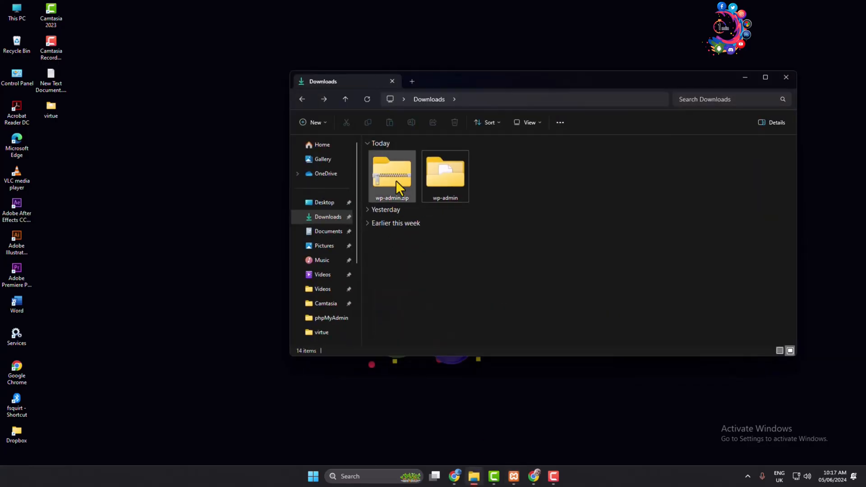
# Select the extracted wp-admin folder in Downloads, next to wp-admin.zip, for copying.
pyautogui.click(391, 177)
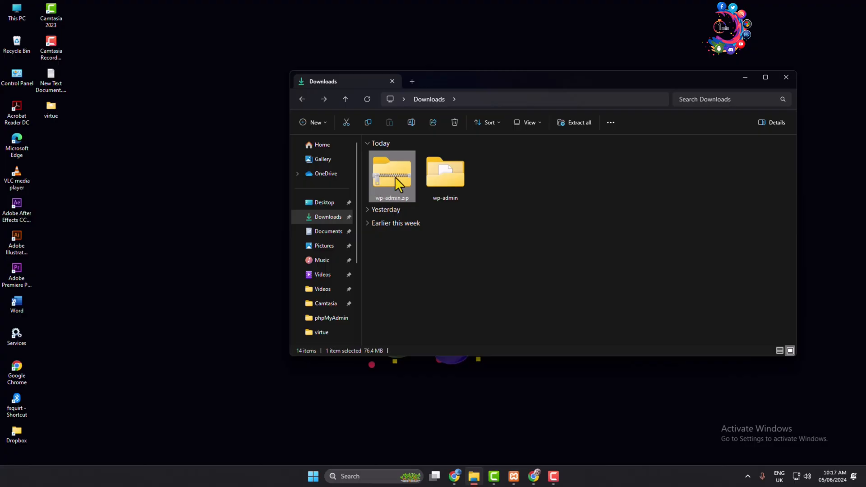
pyautogui.click(445, 175)
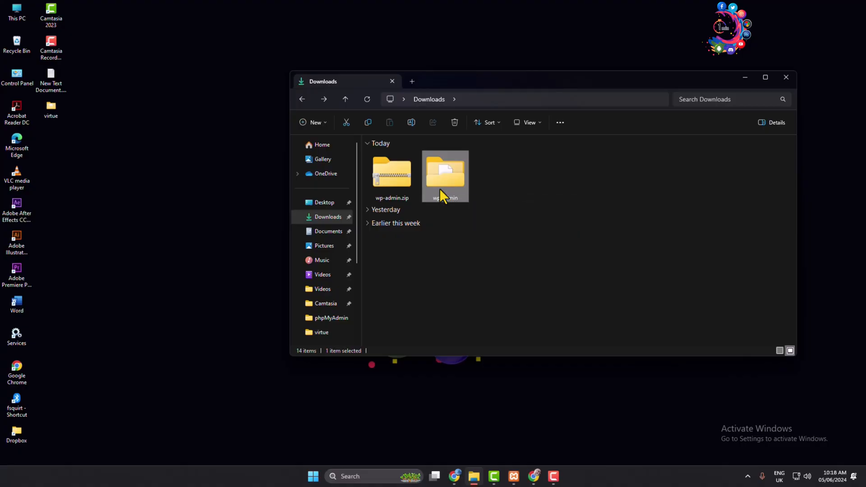
pyautogui.moveTo(290, 282)
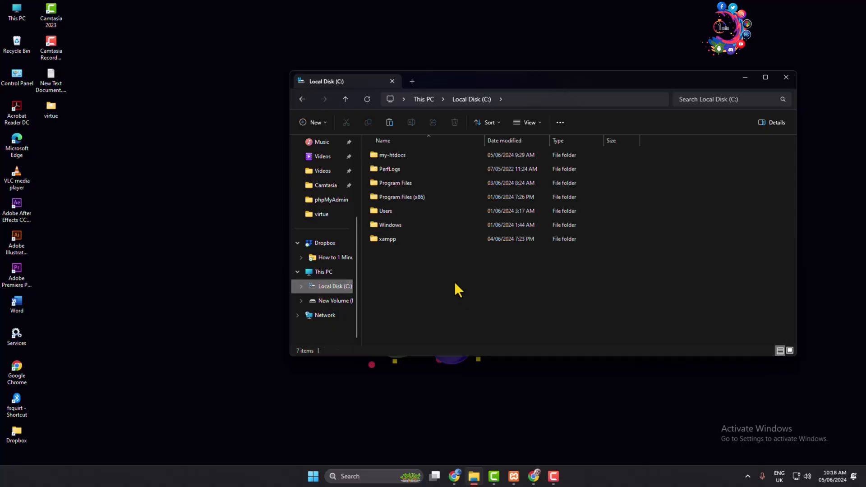
# Paste the wp-admin folder into C:\xampp\htdocs.
pyautogui.doubleClick(387, 238)
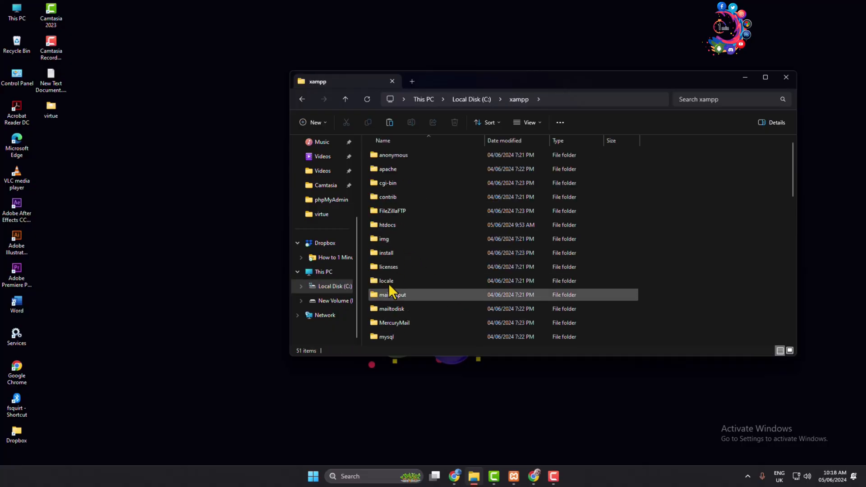
pyautogui.doubleClick(387, 225)
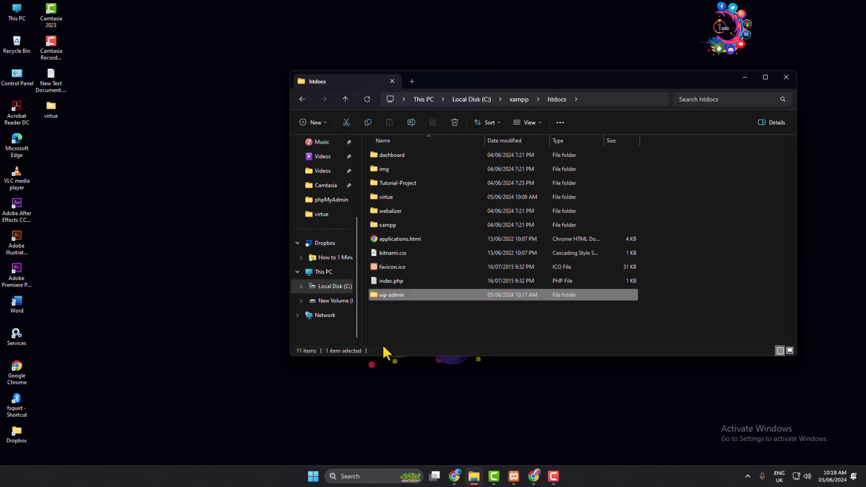
pyautogui.click(418, 325)
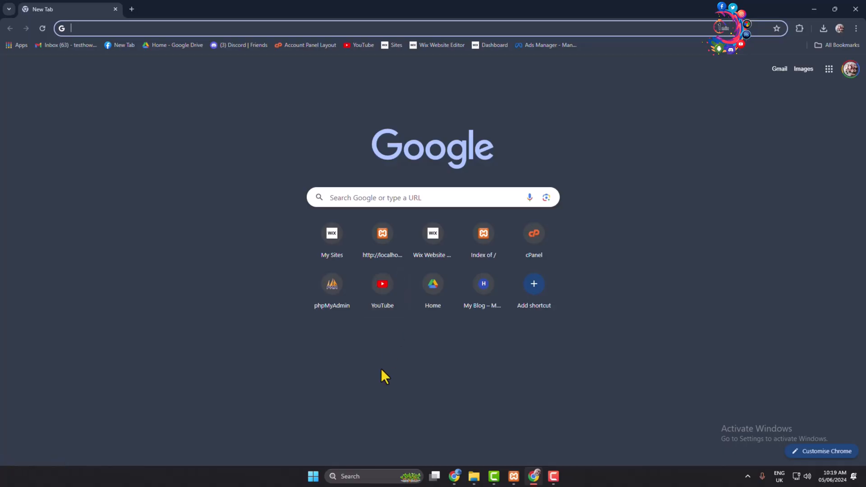
pyautogui.moveTo(257, 128)
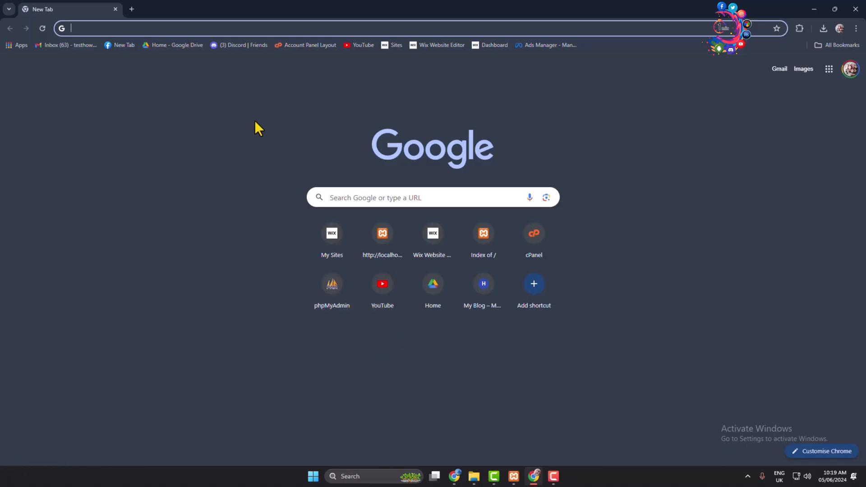
# Load localhost/phpmyadmin/ in the new Chrome tab.
pyautogui.write('localhost/Tutorial-Project')
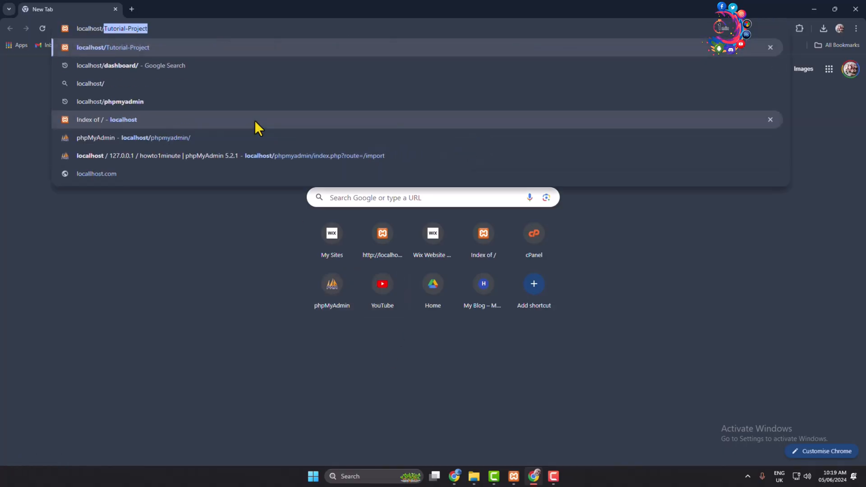
pyautogui.write('phpmyadmin/')
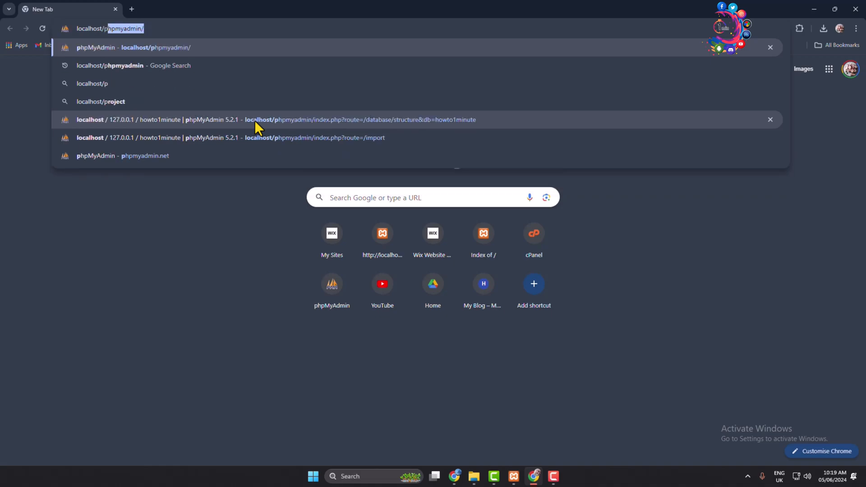
pyautogui.click(133, 47)
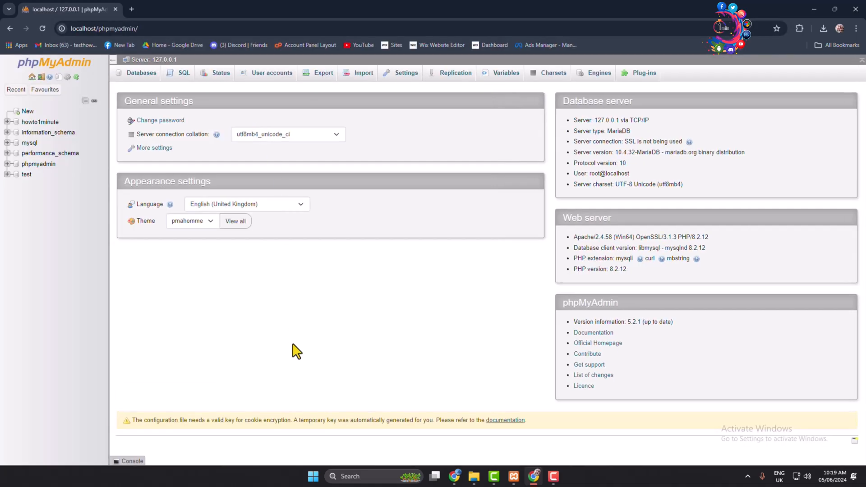
pyautogui.moveTo(145, 227)
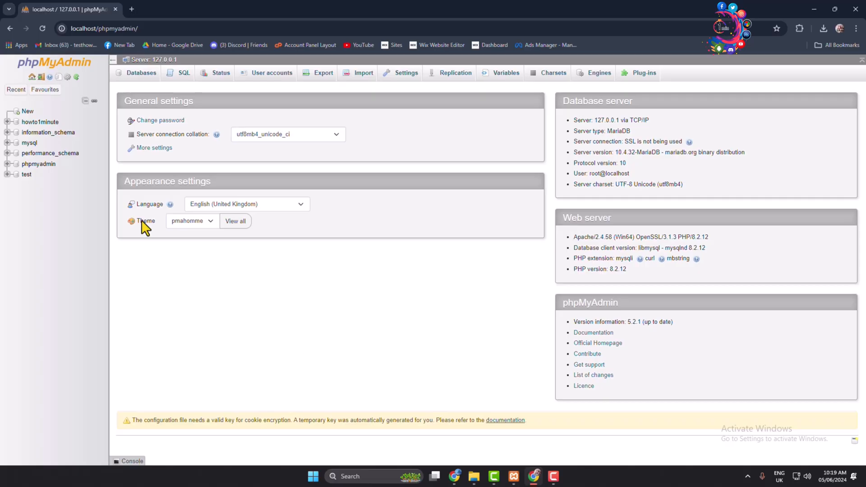
pyautogui.moveTo(150, 246)
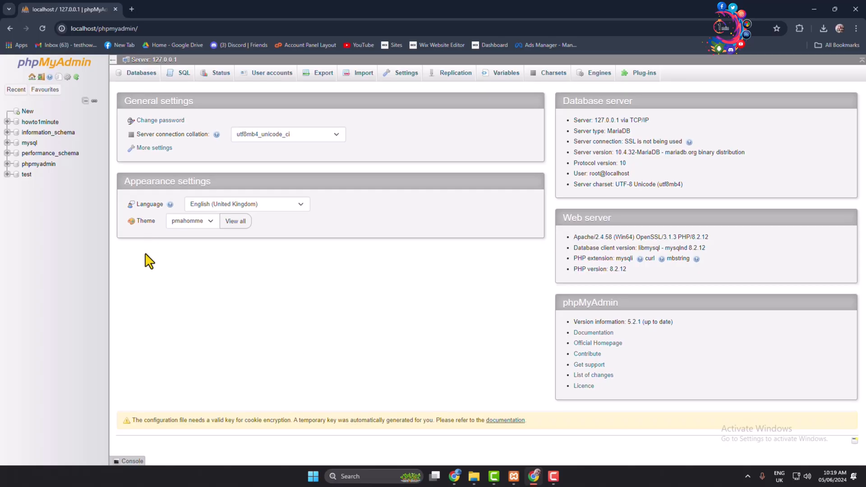
# Open phpMyAdmin's create-database form and bring back the htdocs File Explorer window.
pyautogui.click(26, 111)
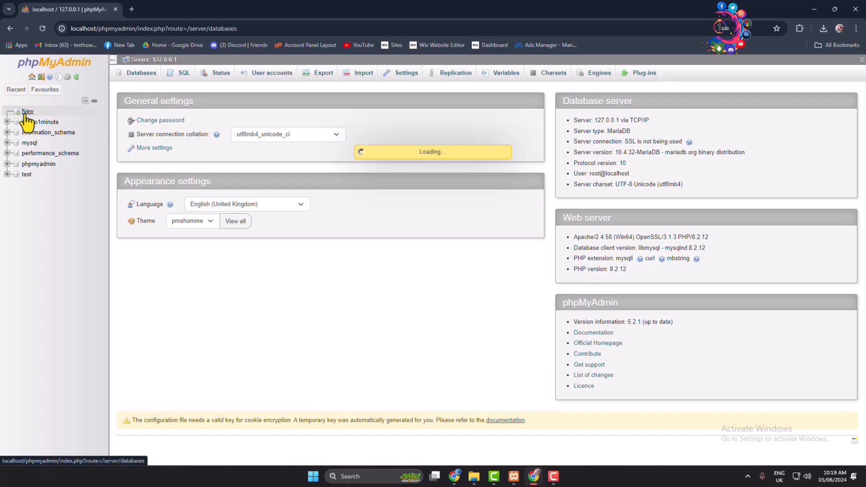
pyautogui.click(141, 72)
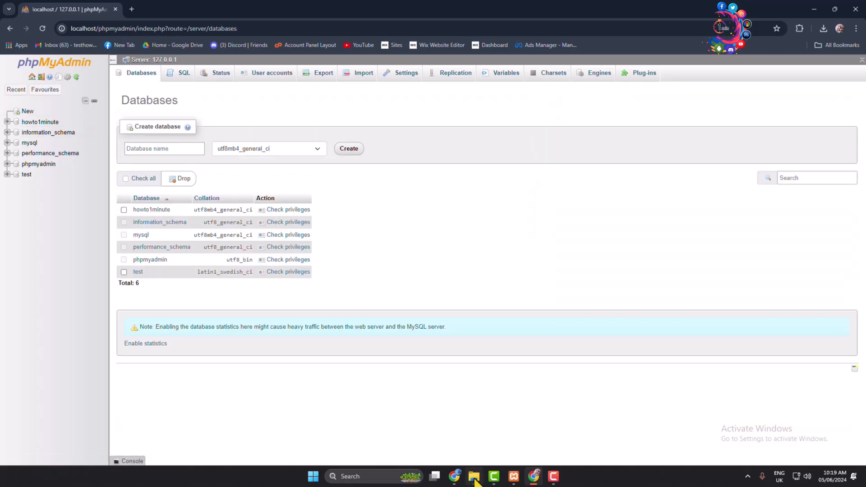
pyautogui.click(472, 477)
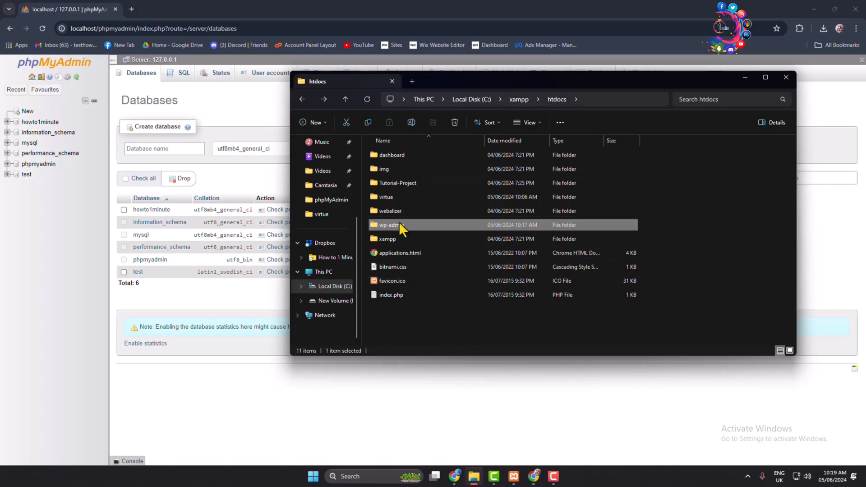
# Select howtfdpb_wp263.sql inside wp-admin's Database-File folder.
pyautogui.doubleClick(389, 224)
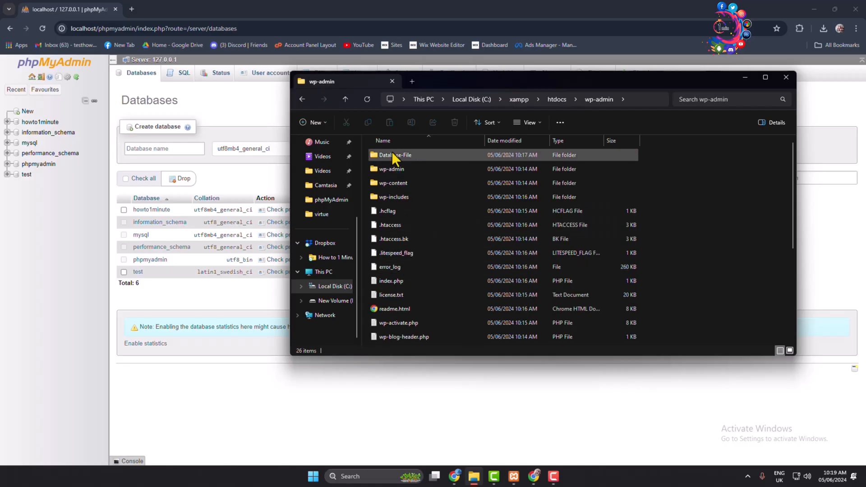
pyautogui.doubleClick(393, 155)
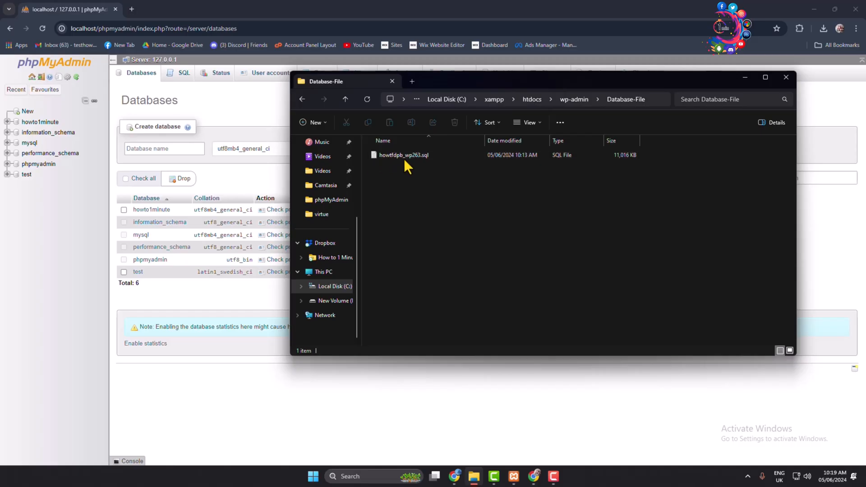
pyautogui.click(404, 155)
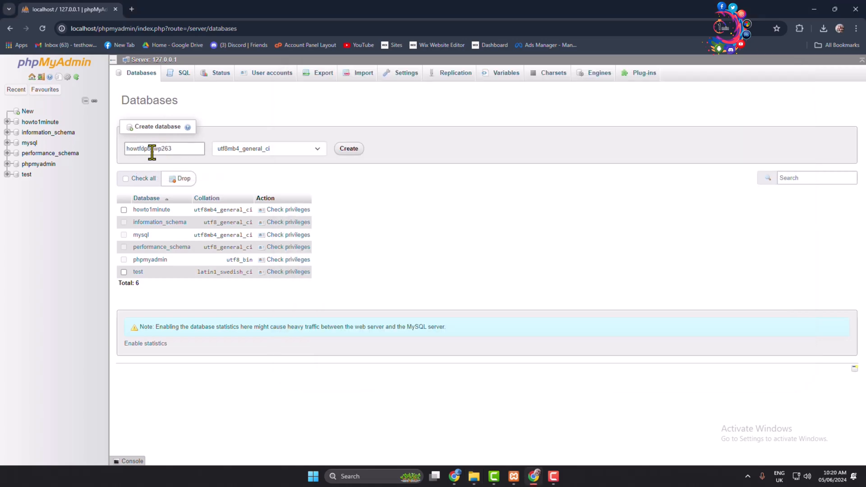
# Create the howtfdpb_wp263 database and open it from the left panel.
pyautogui.click(349, 148)
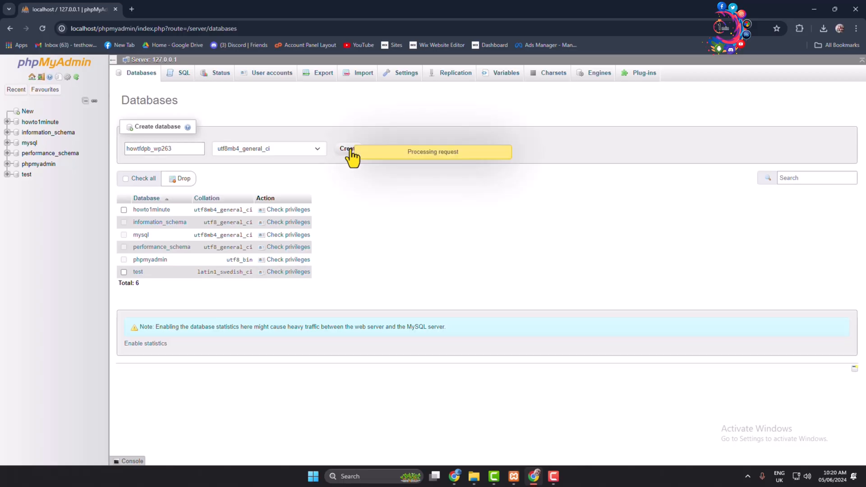
pyautogui.click(347, 148)
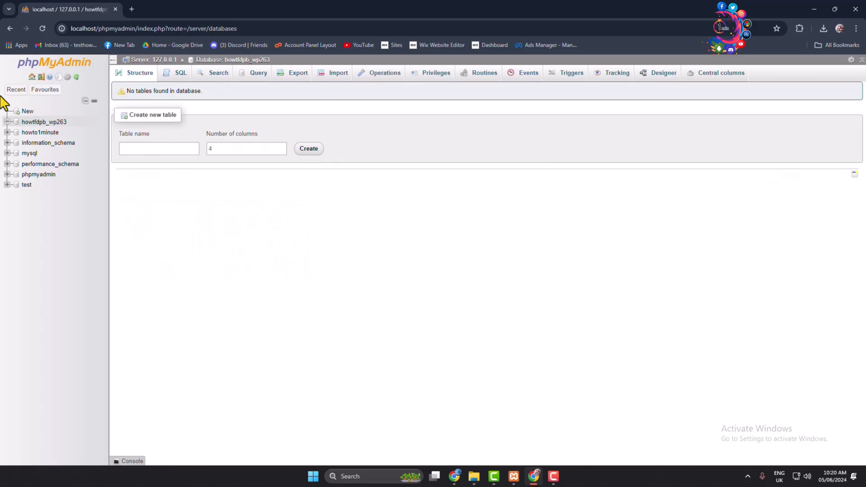
pyautogui.click(44, 121)
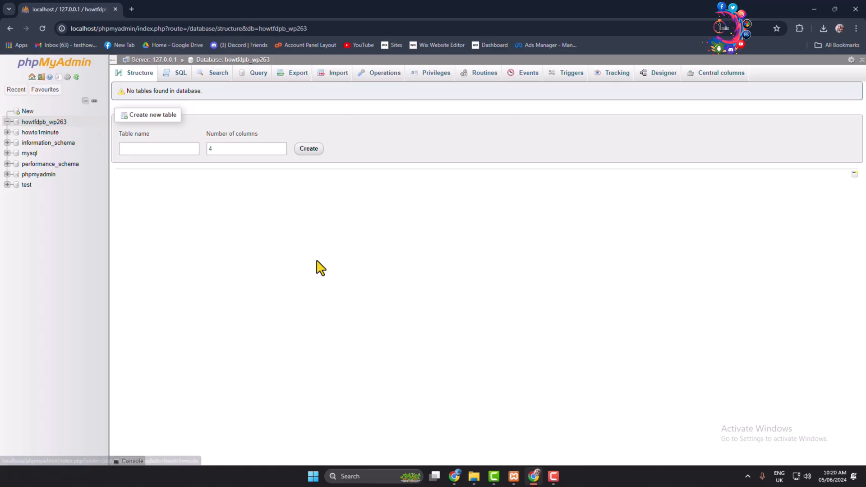
pyautogui.moveTo(326, 209)
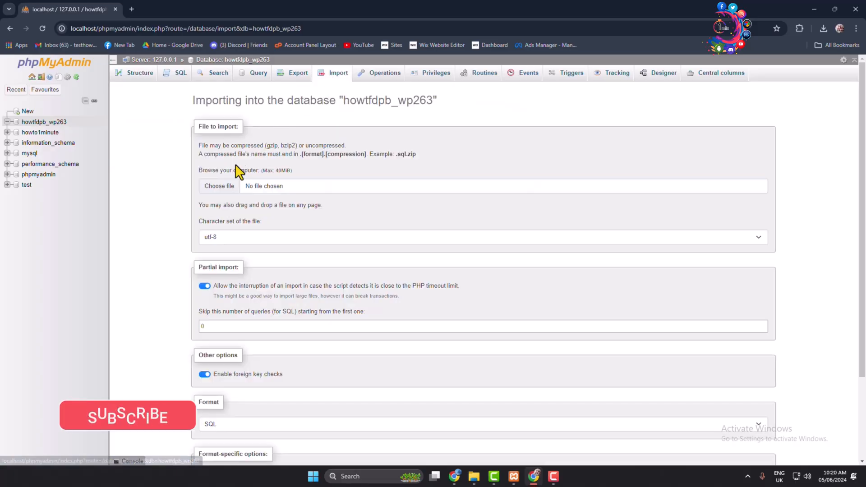
# Choose howtfdpb_wp263.sql from C:\xampp\htdocs\wp-admin\Database-File as the import file.
pyautogui.click(219, 185)
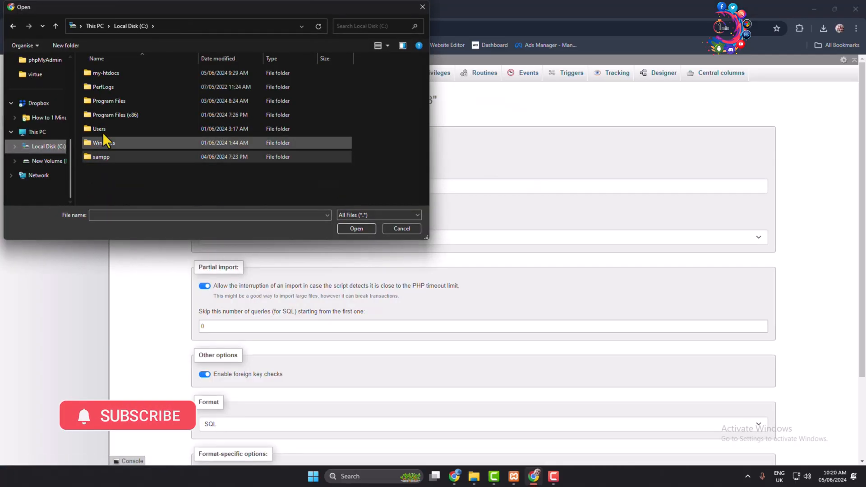
pyautogui.doubleClick(101, 157)
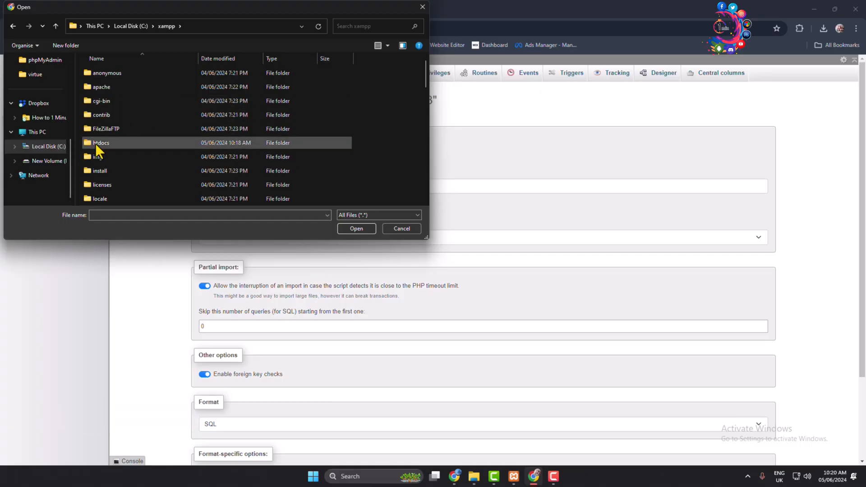
pyautogui.doubleClick(101, 143)
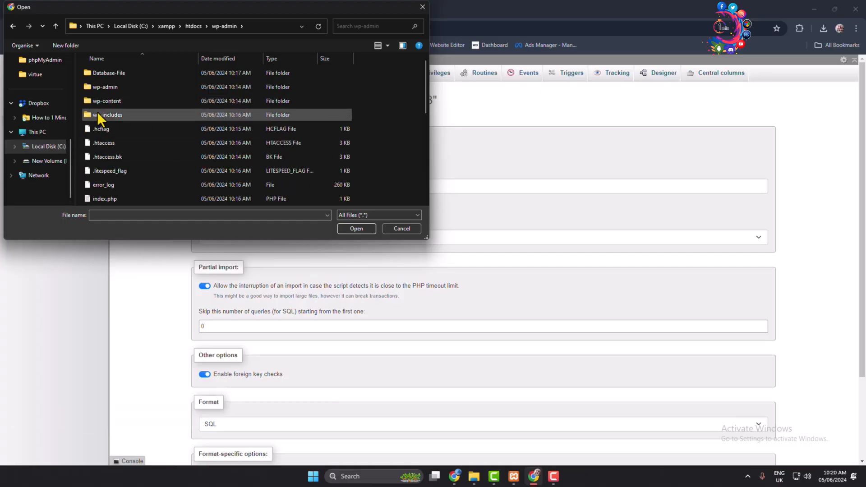
pyautogui.doubleClick(109, 73)
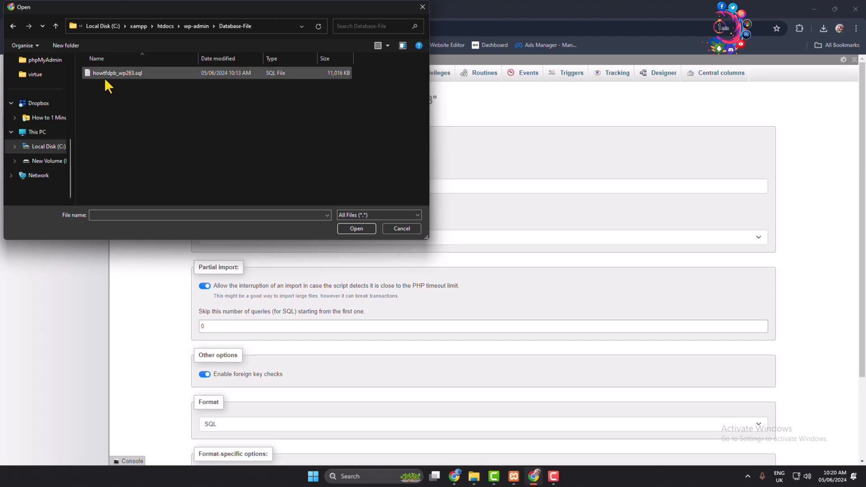
pyautogui.click(117, 72)
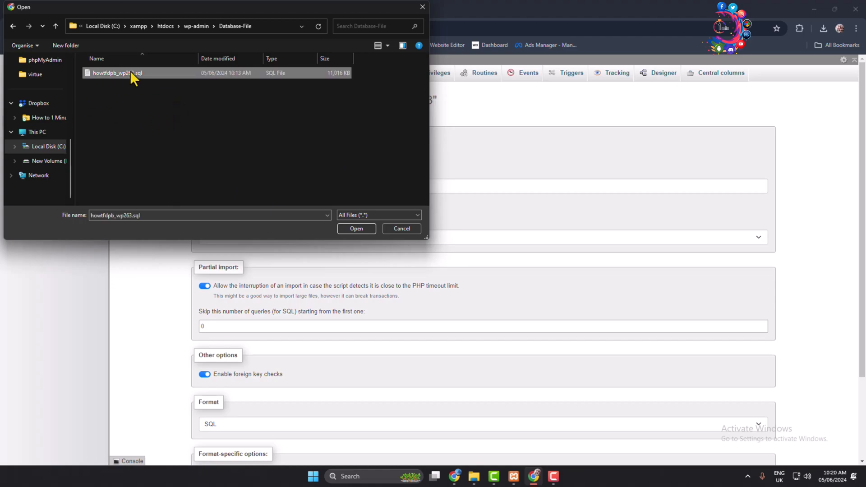
pyautogui.click(356, 229)
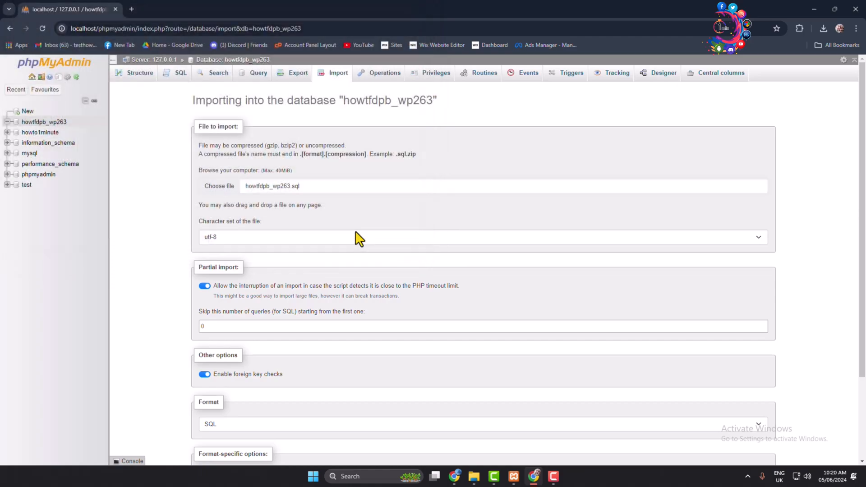
# Run the import of howtfdpb_wp263.sql into the howtfdpb_wp263 database.
pyautogui.scroll(-3)
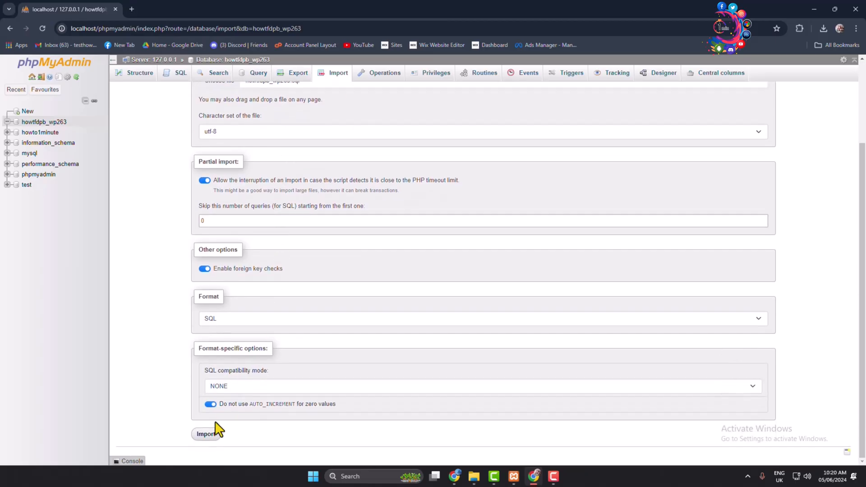
pyautogui.click(206, 434)
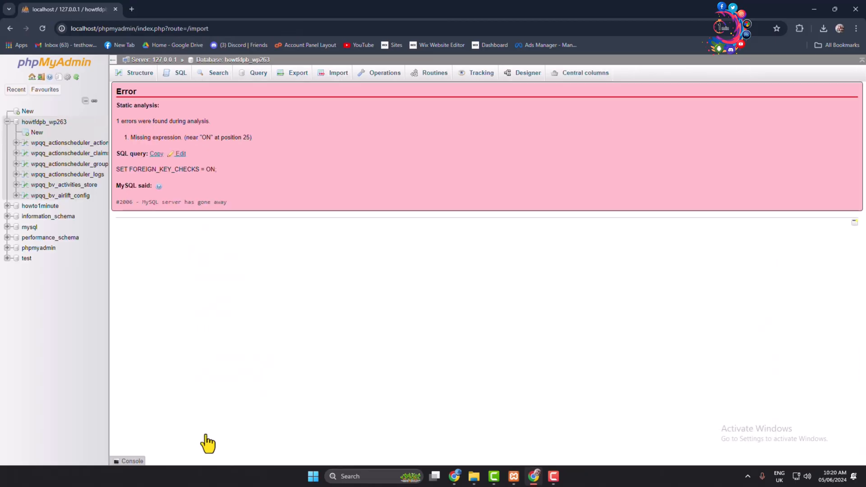
pyautogui.moveTo(149, 275)
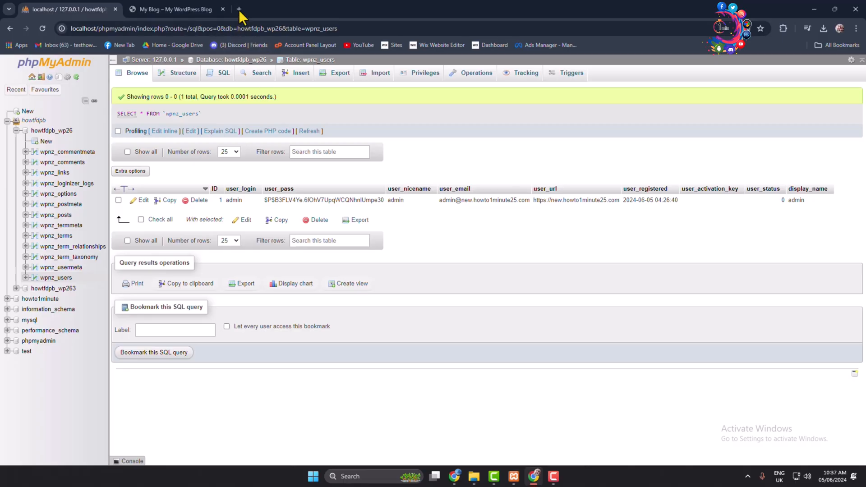
# Enter localhost in a new Chrome tab and switch to the XAMPP Control Panel.
pyautogui.click(239, 10)
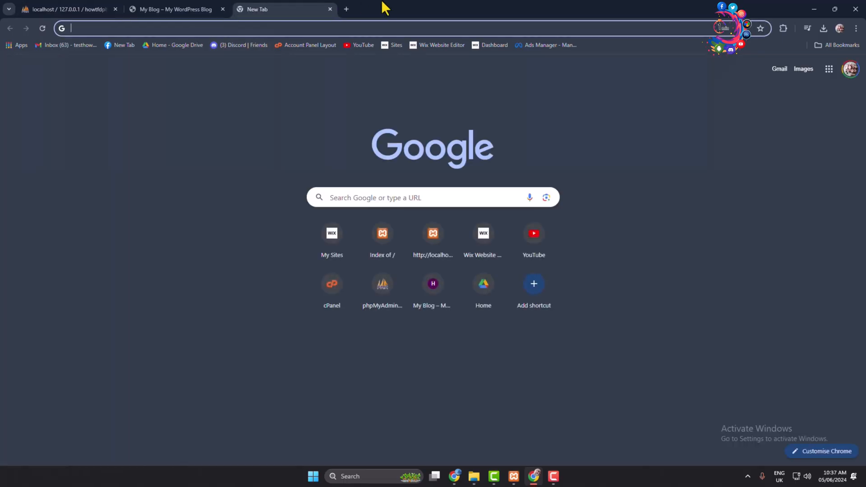
pyautogui.write('localhost/')
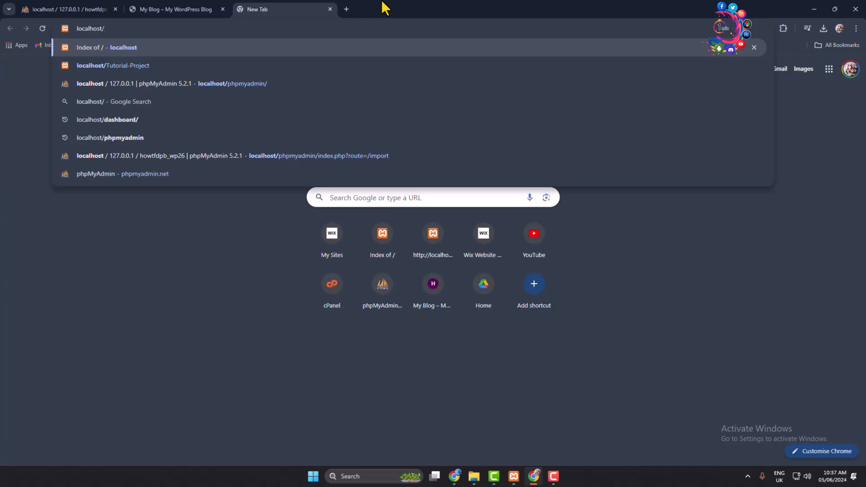
pyautogui.click(473, 475)
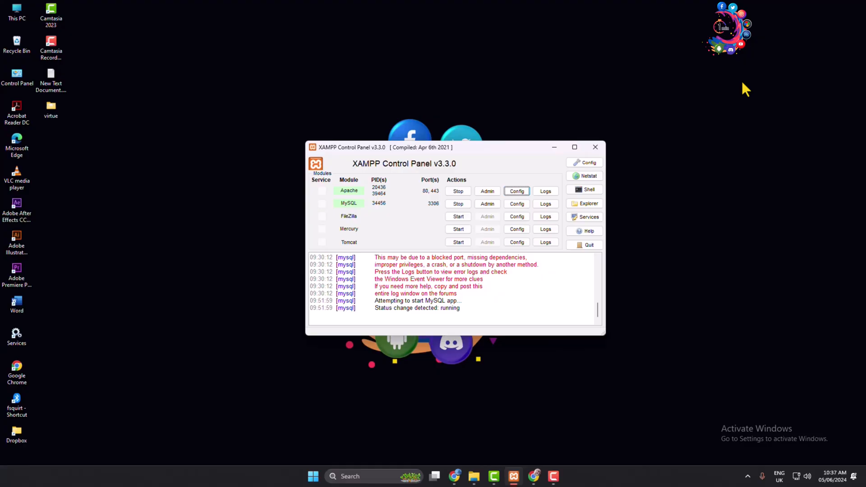
pyautogui.moveTo(702, 77)
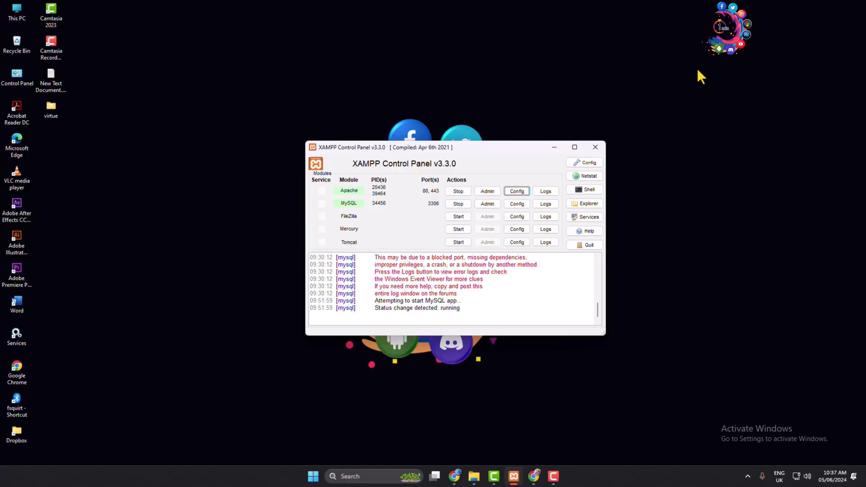